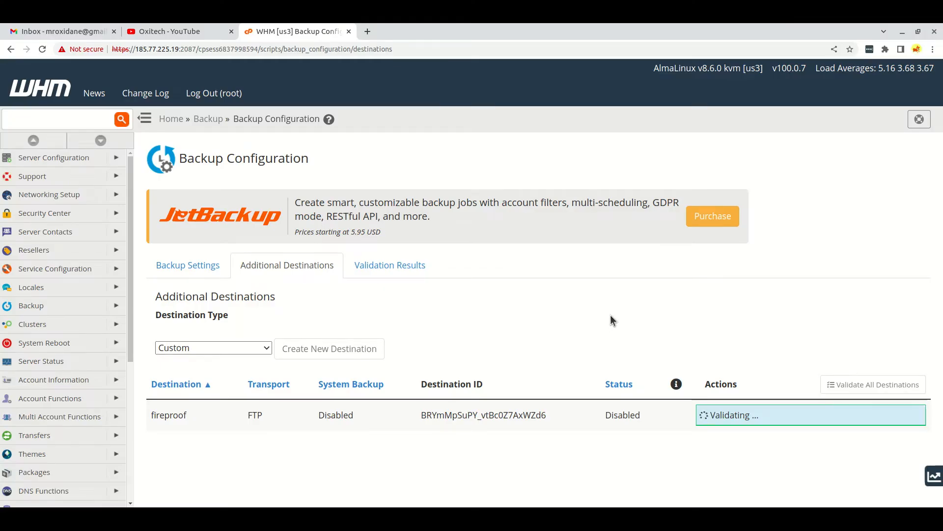
pyautogui.moveTo(493, 260)
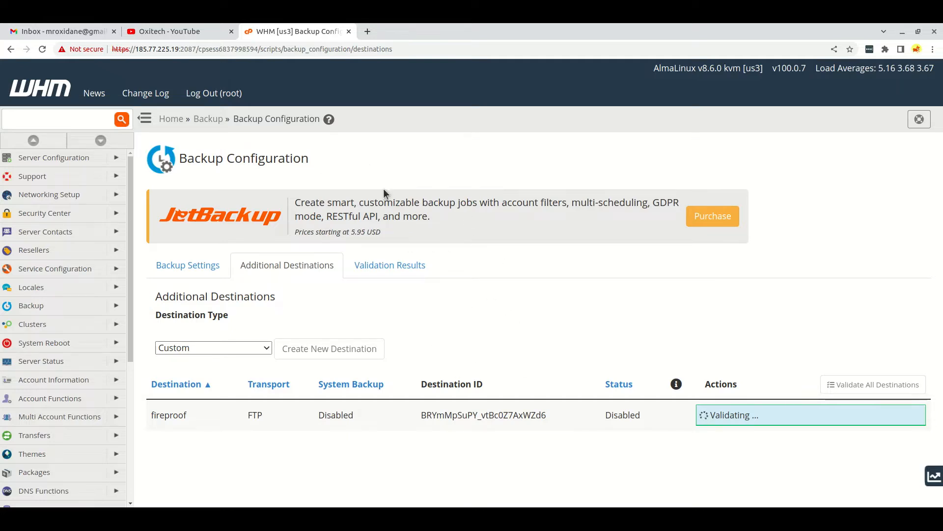
pyautogui.moveTo(666, 343)
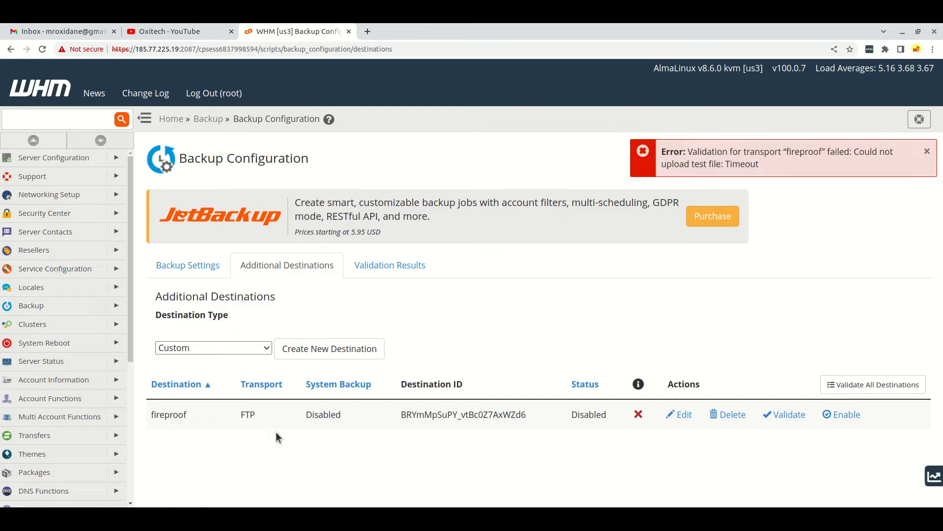
pyautogui.moveTo(454, 433)
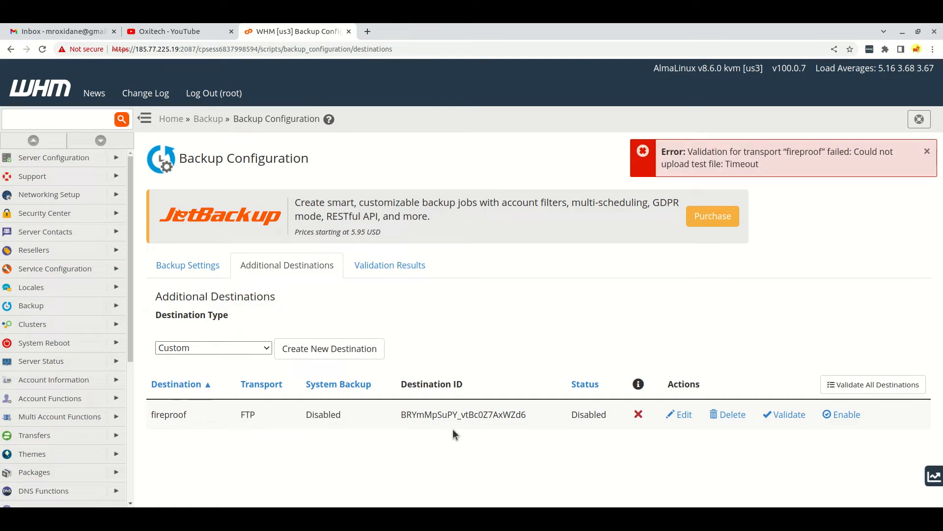
pyautogui.moveTo(401, 311)
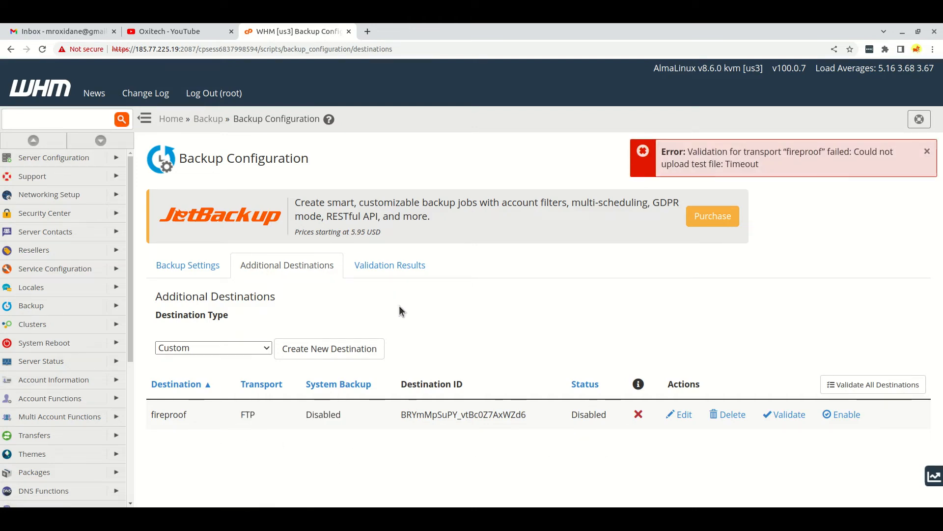
pyautogui.moveTo(716, 156)
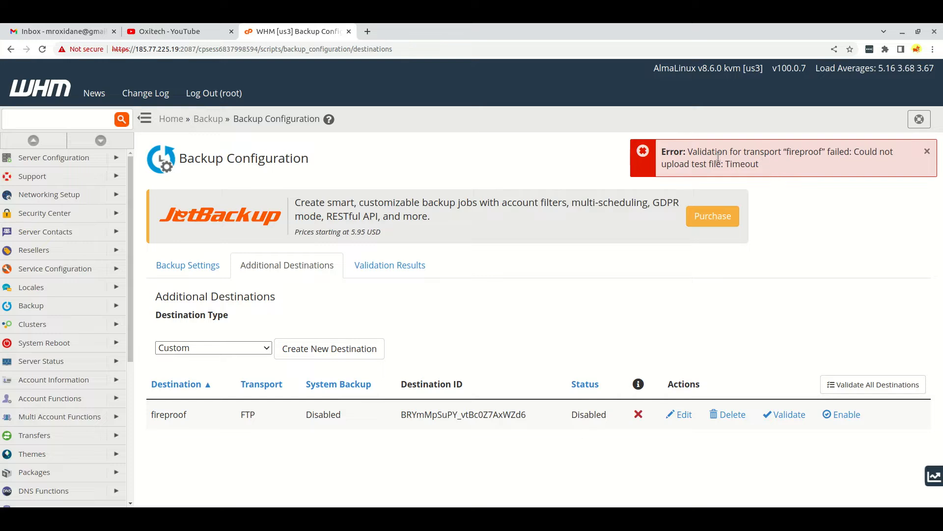
pyautogui.moveTo(788, 167)
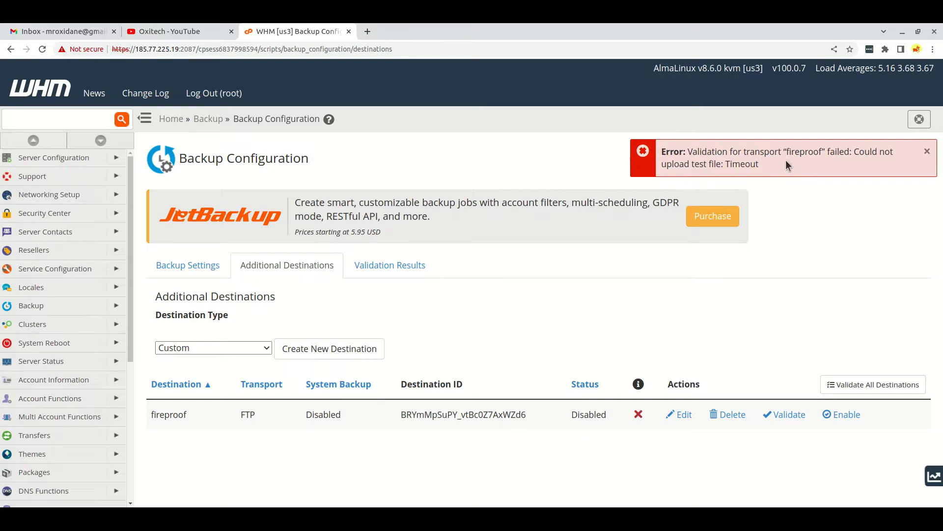
pyautogui.moveTo(812, 152)
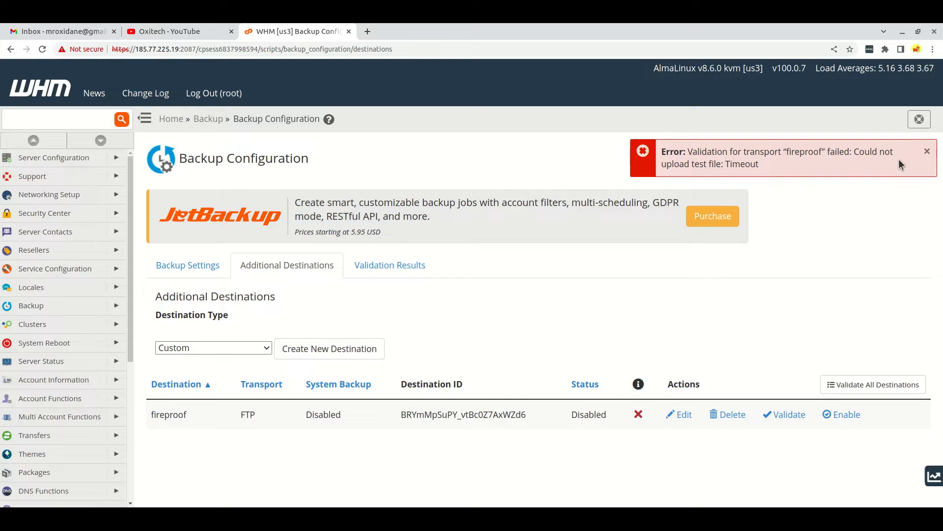
pyautogui.moveTo(687, 151); pyautogui.dragTo(759, 164)
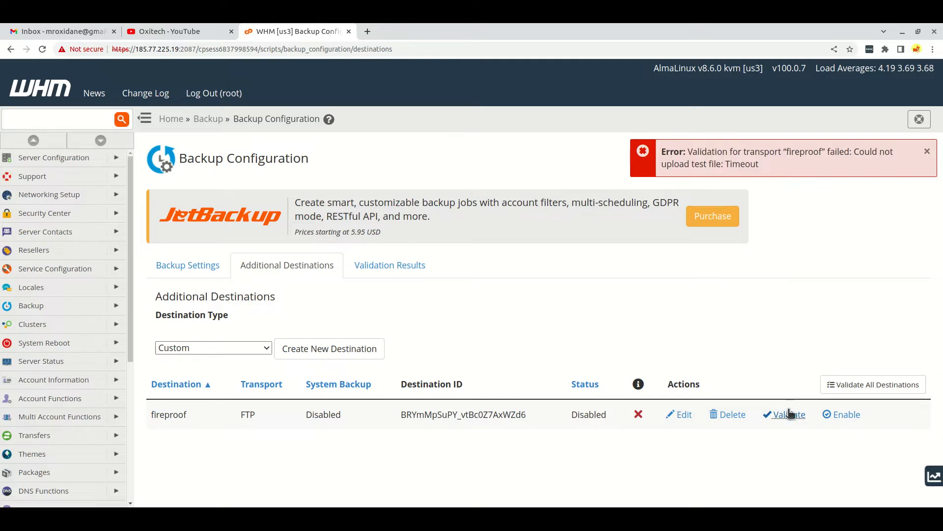
pyautogui.moveTo(768, 175)
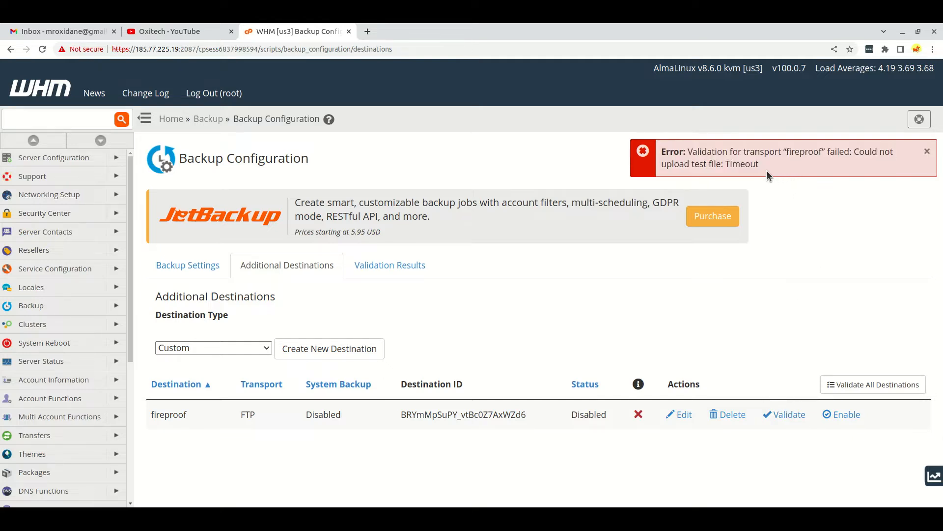
pyautogui.moveTo(435, 394)
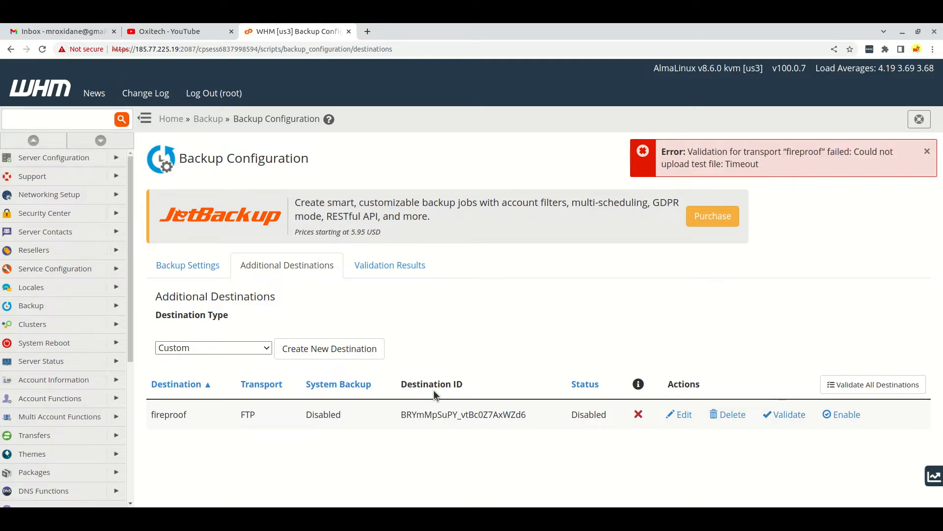
pyautogui.moveTo(354, 409)
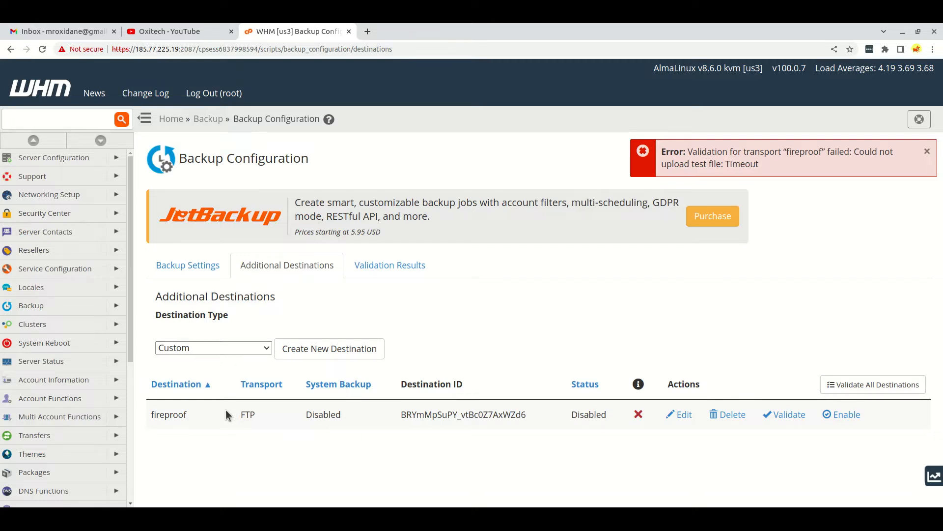
pyautogui.moveTo(233, 416)
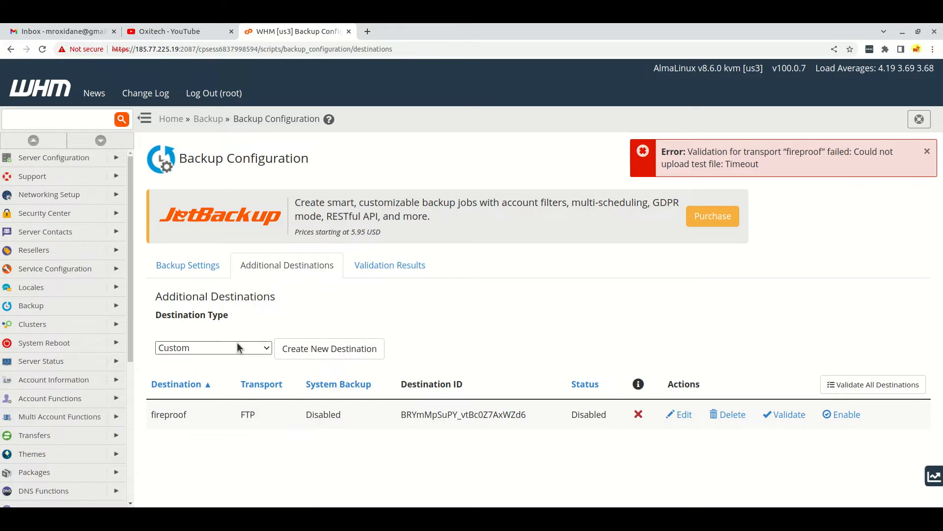
pyautogui.moveTo(206, 367)
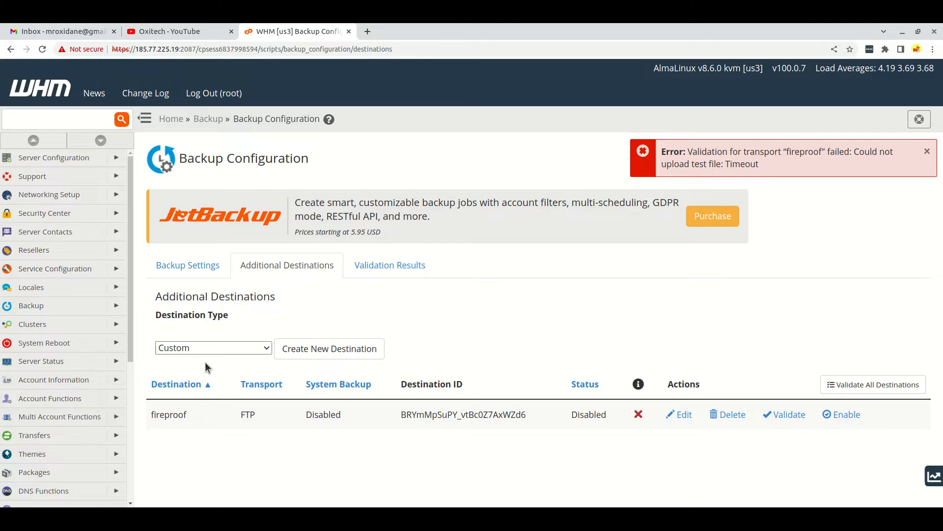
pyautogui.moveTo(330, 295)
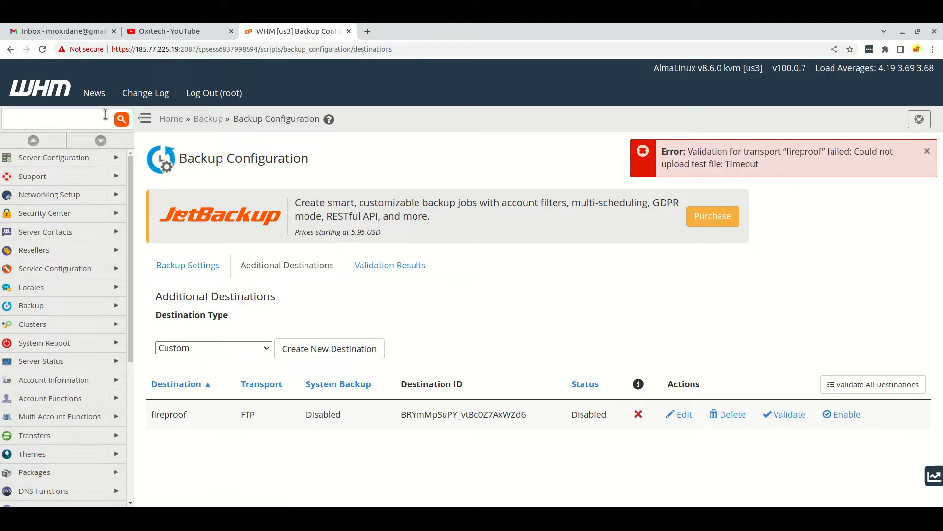
pyautogui.scroll(-3)
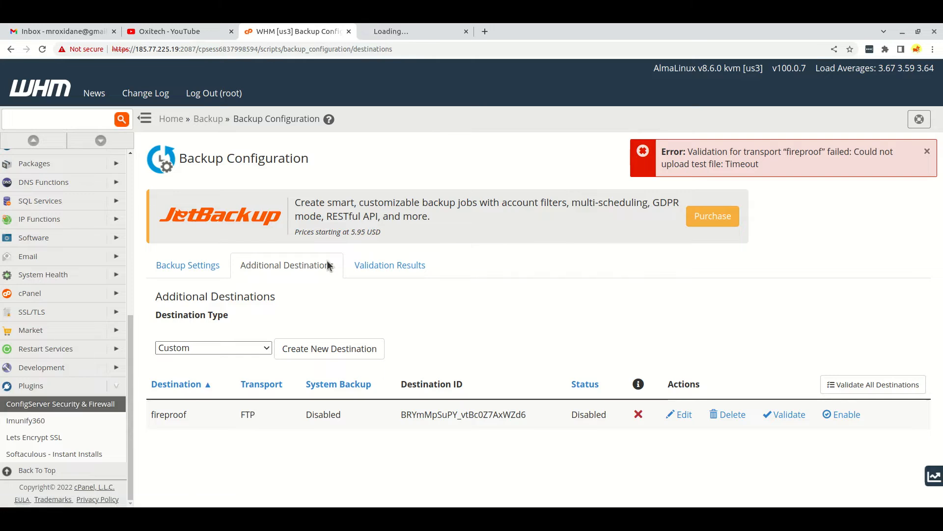
# Open ConfigServer Security & Firewall from the WHM Plugins section in a new tab.
pyautogui.click(60, 404)
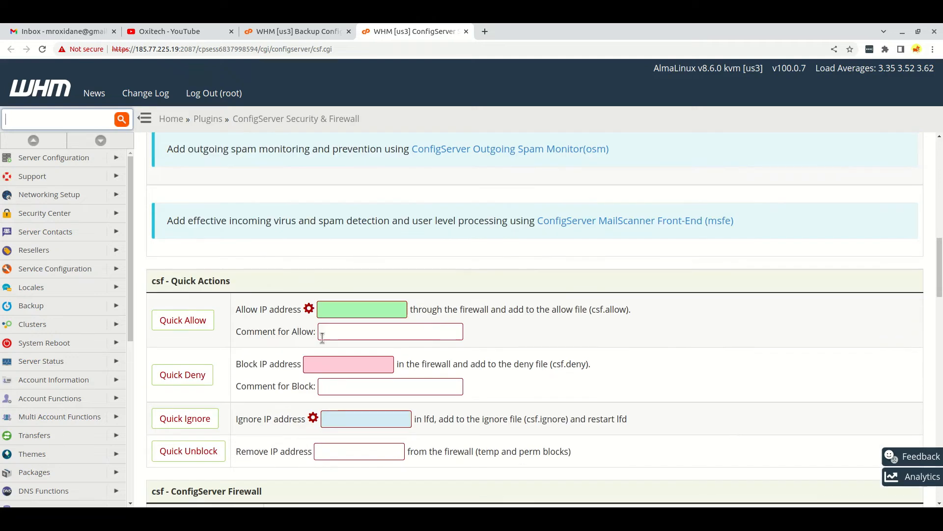
# Quick Allow IP 64.20.55.234 with comment 'backup' and check the added allow rules.
pyautogui.scroll(-3)
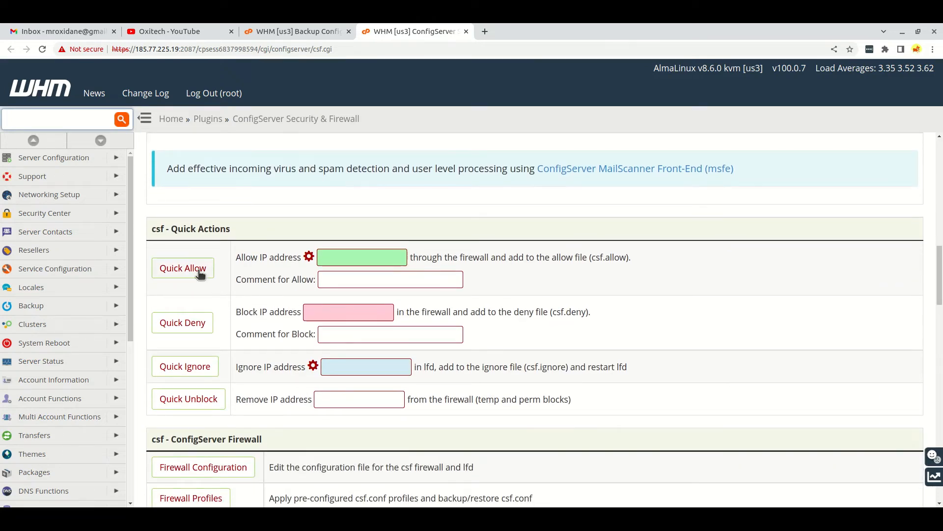
pyautogui.write('64.20.55.234')
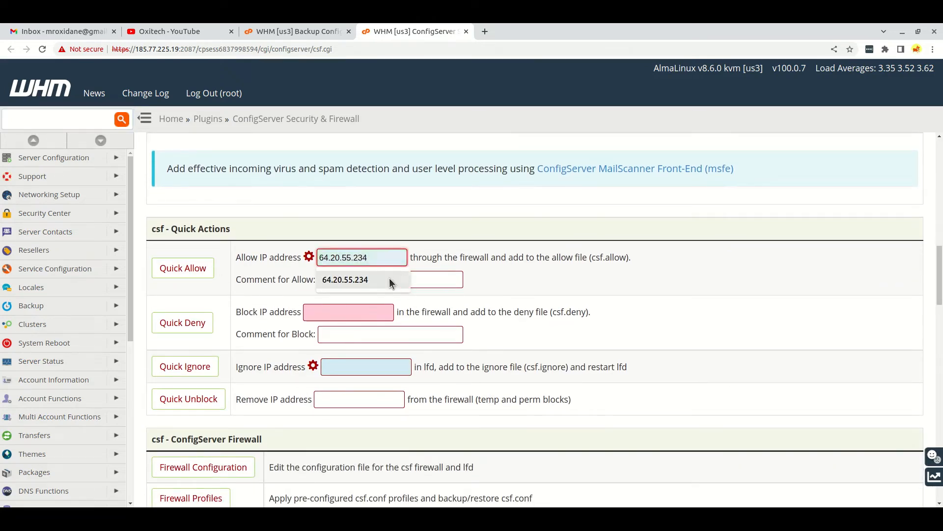
pyautogui.write('backup')
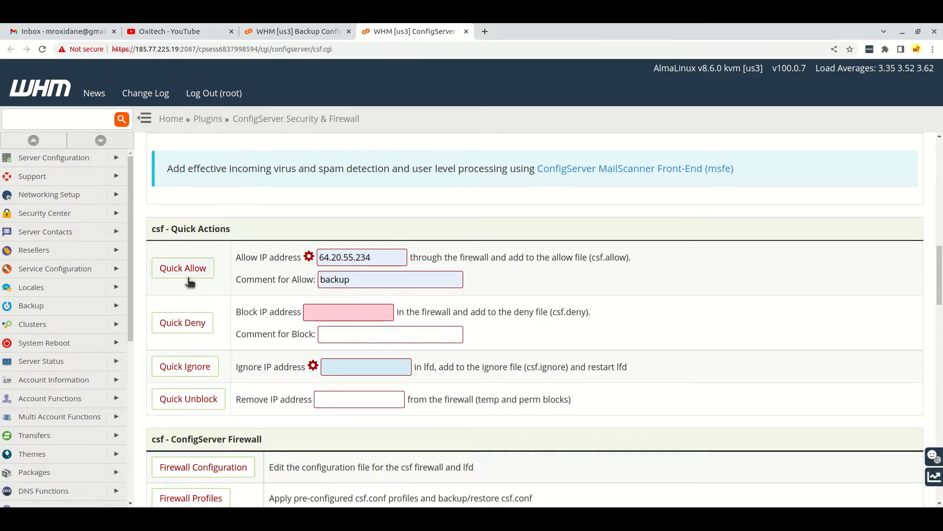
pyautogui.click(183, 267)
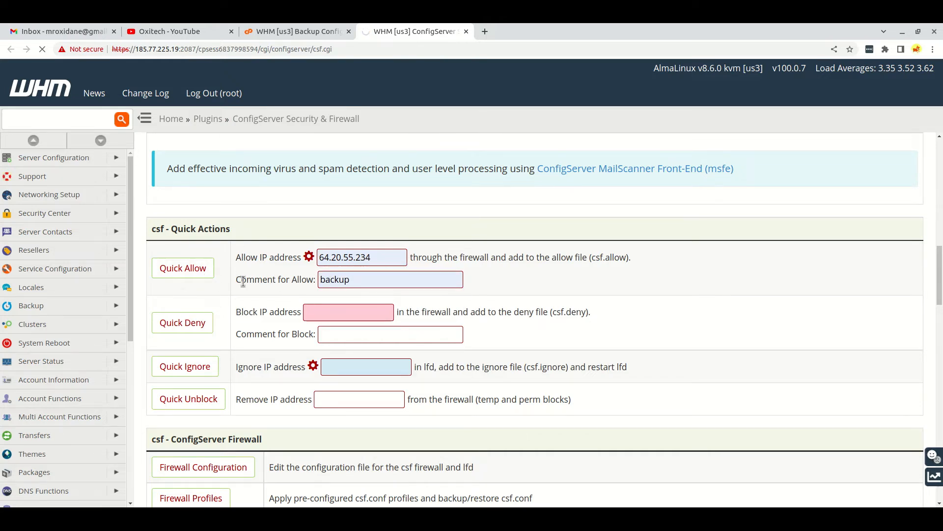
pyautogui.click(183, 267)
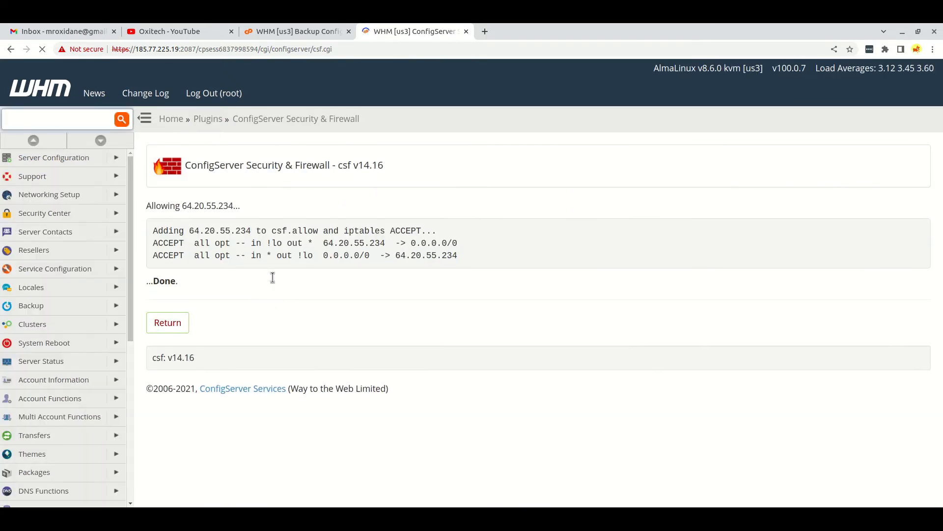
pyautogui.moveTo(153, 230); pyautogui.dragTo(457, 255)
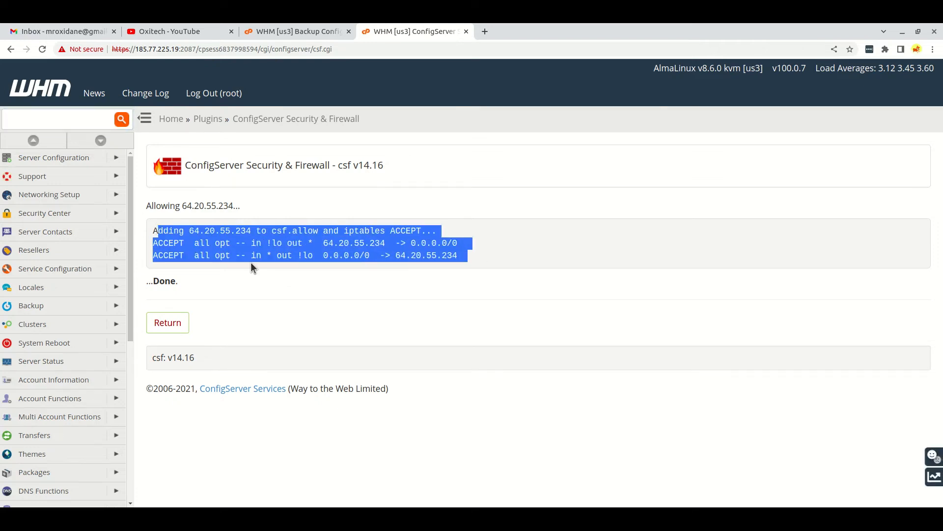
pyautogui.click(301, 42)
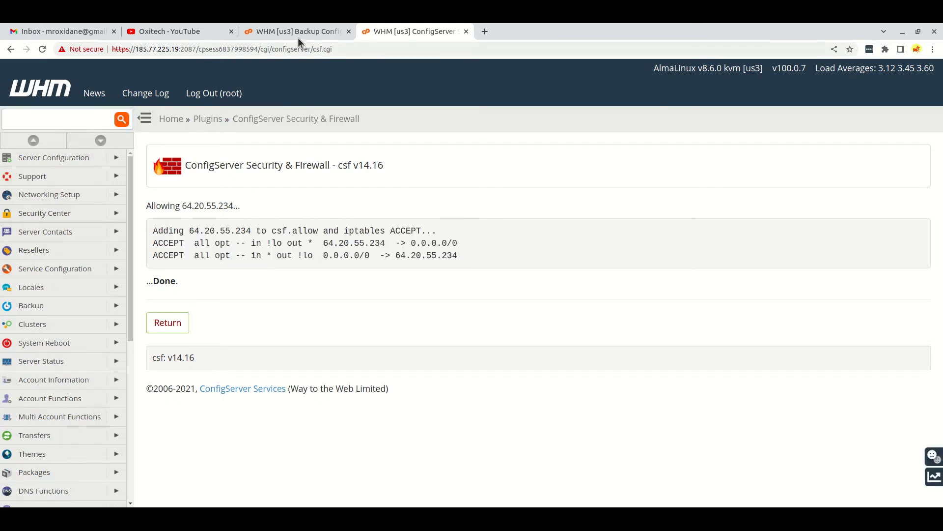
# Return to Backup Configuration and validate the fireproof FTP destination.
pyautogui.click(294, 31)
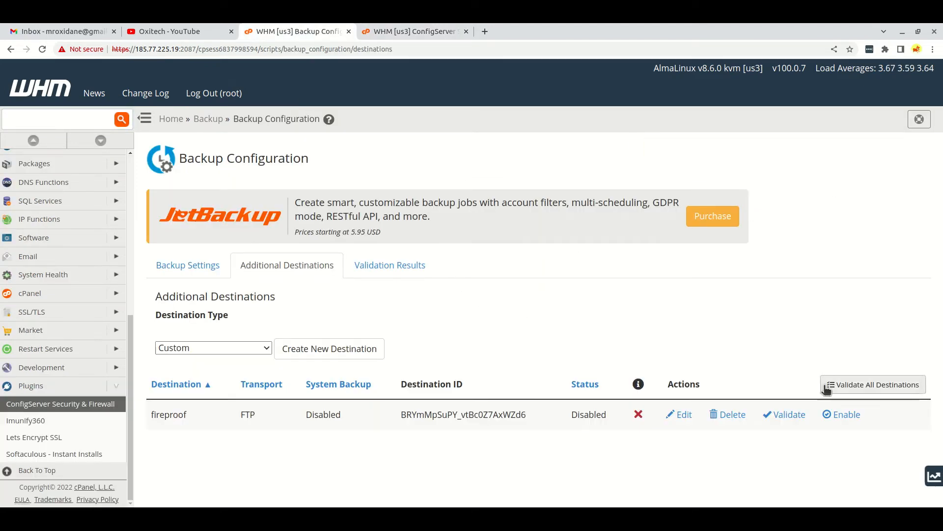
pyautogui.click(785, 414)
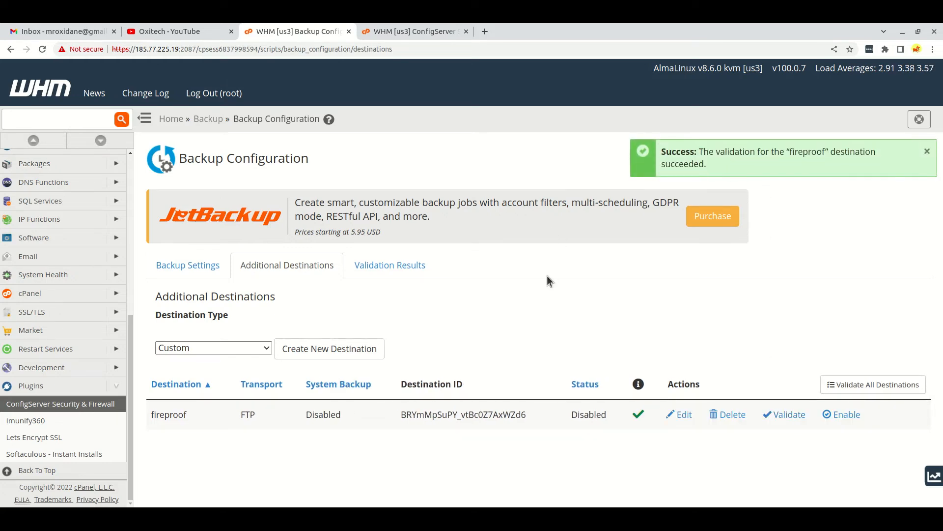
pyautogui.moveTo(529, 329)
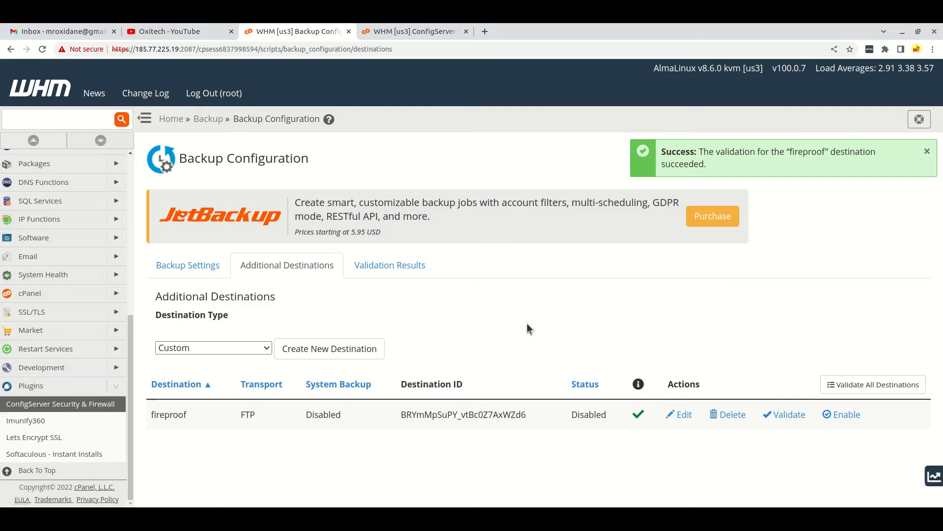
pyautogui.click(927, 151)
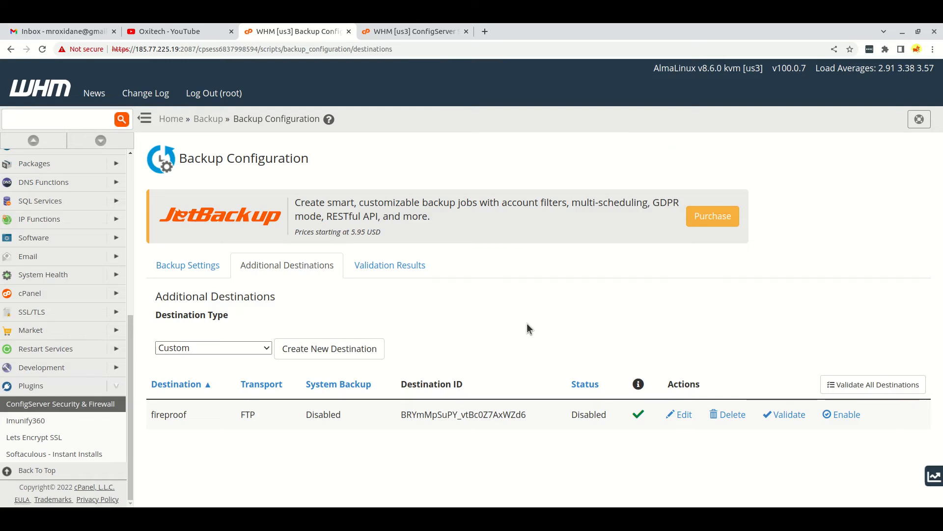
pyautogui.moveTo(396, 46)
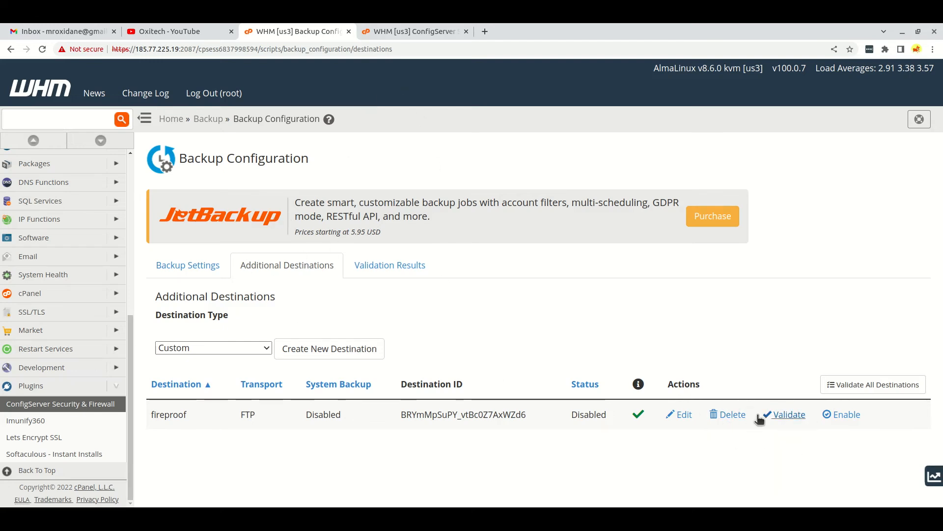
pyautogui.moveTo(60, 403)
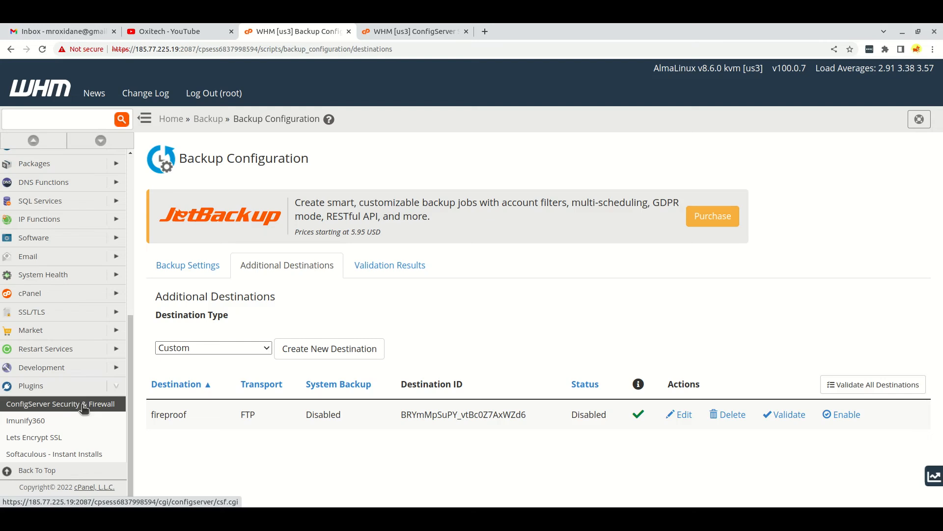
pyautogui.moveTo(25, 425)
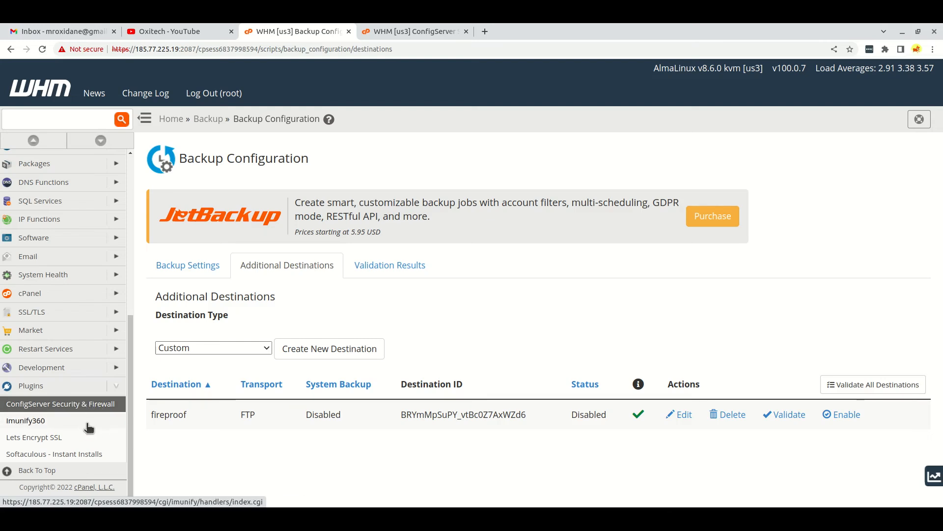
pyautogui.moveTo(224, 417)
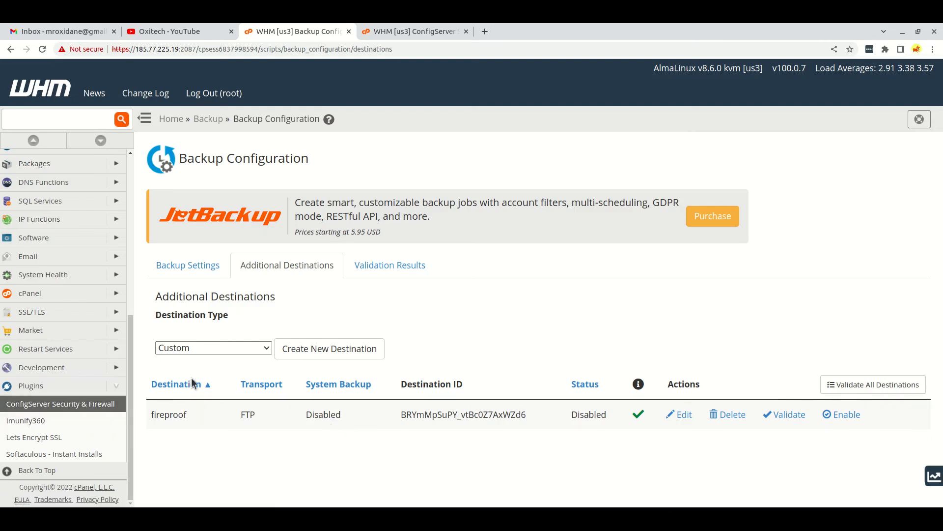
pyautogui.moveTo(487, 410)
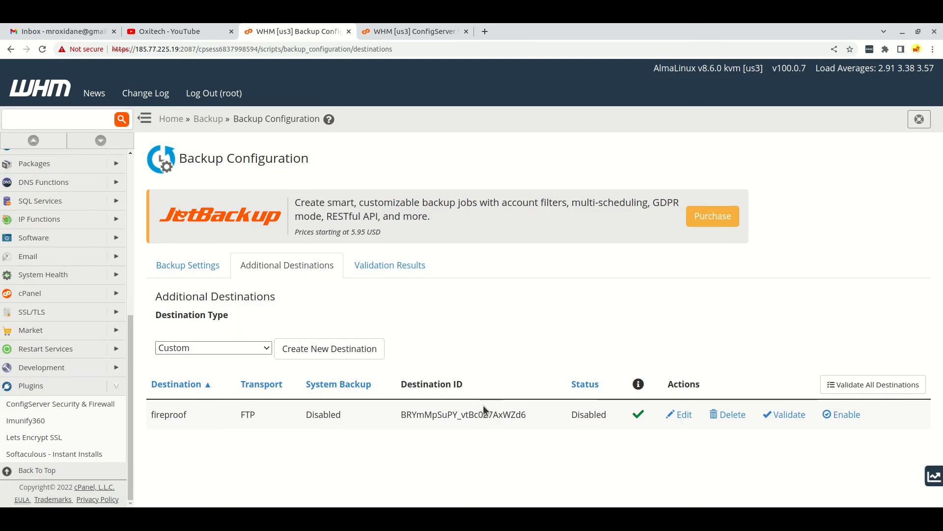